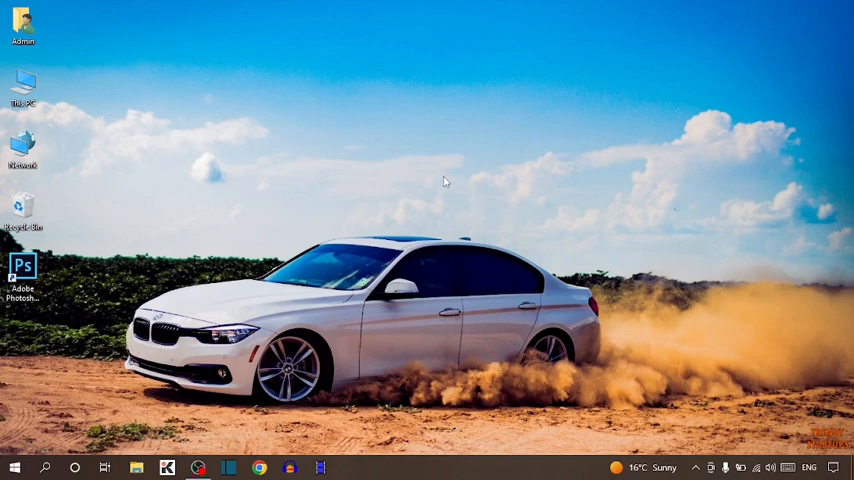
mouse_move(344, 251)
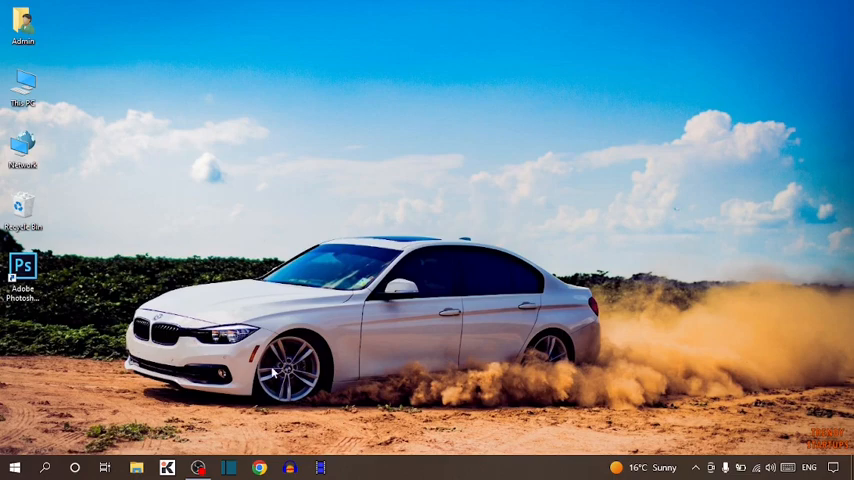
Launch Chrome, search for 'link', and open the LinkedIn Login result
left_click(259, 467)
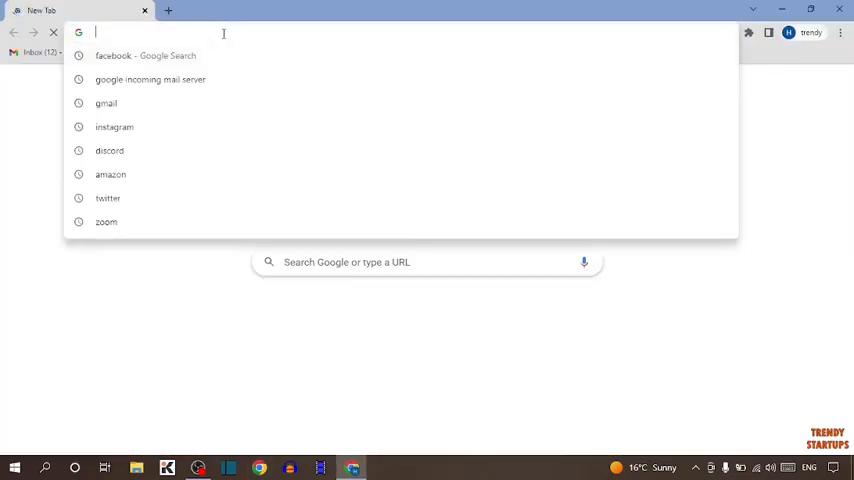
type("linkedin")
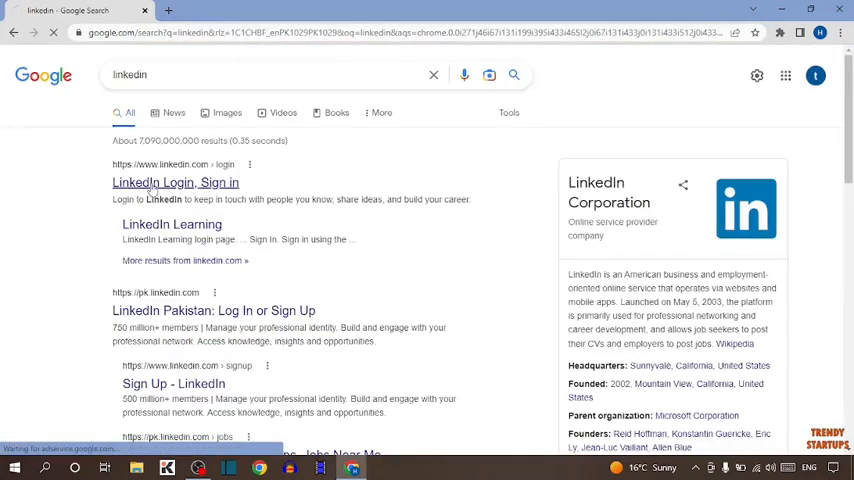
left_click(175, 182)
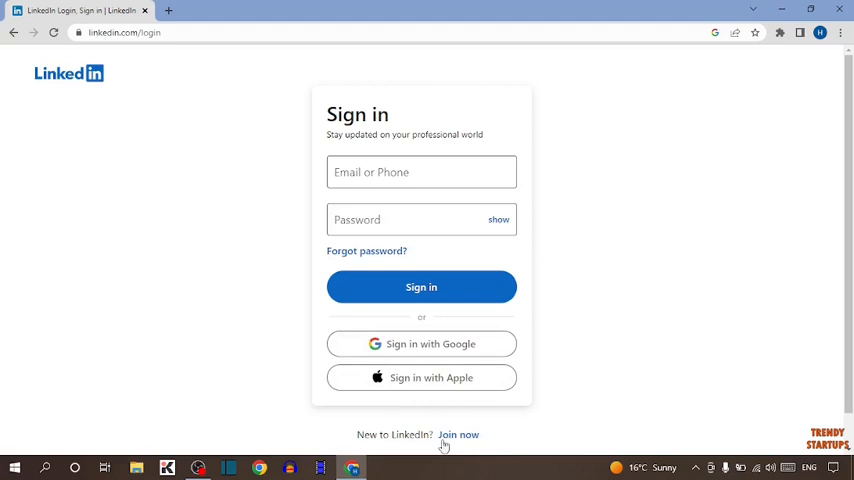
left_click(458, 434)
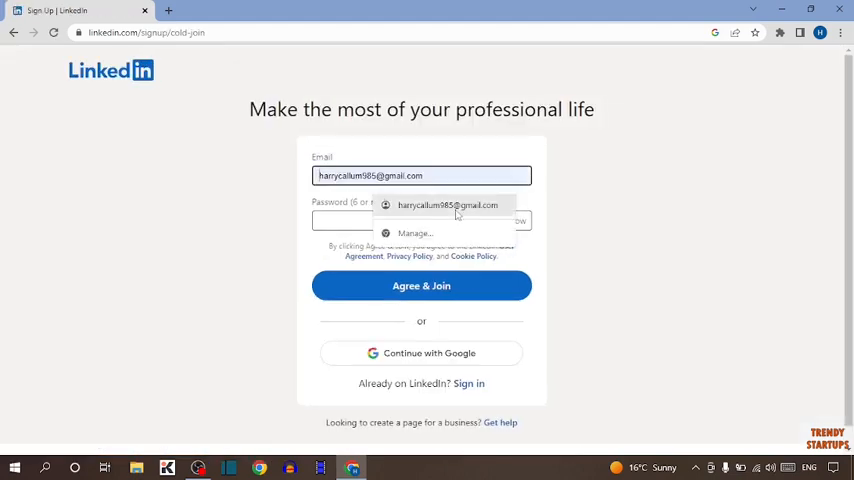
left_click(420, 220)
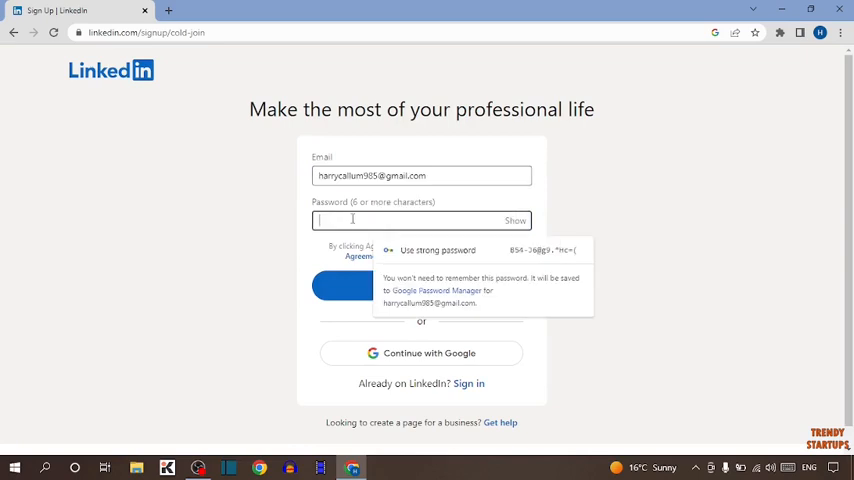
type("password")
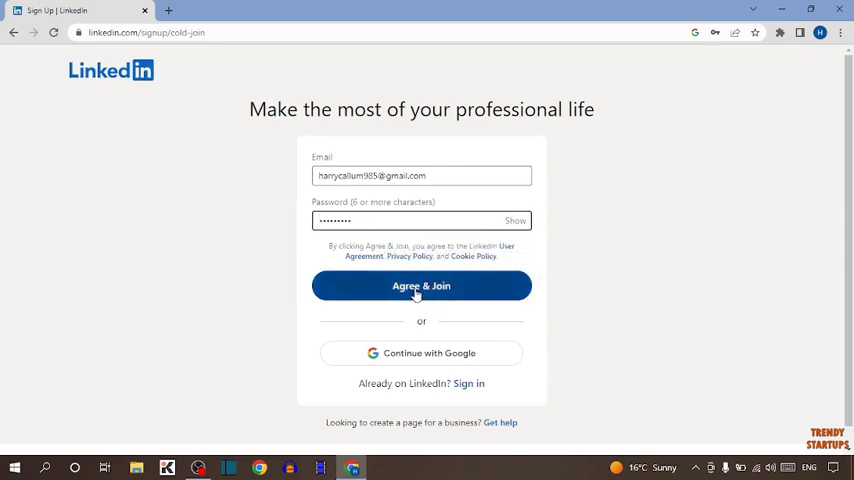
left_click(421, 285)
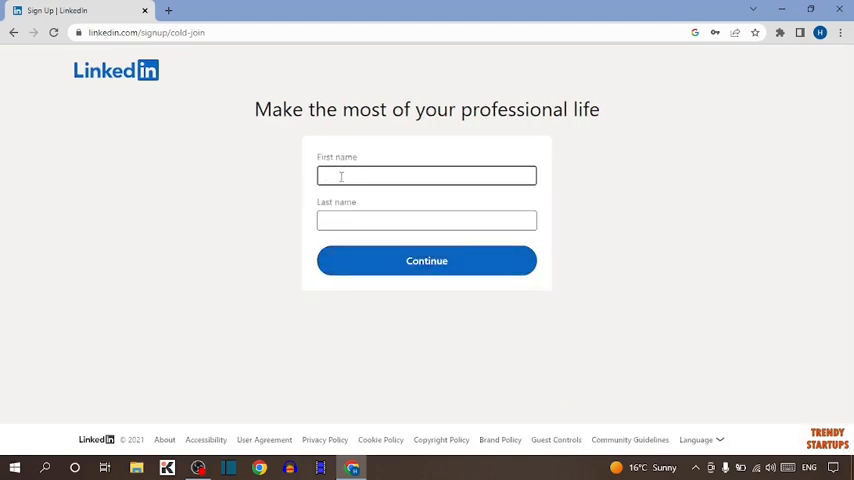
Enter first name 'trend' and last name 'startups', then continue
type("trend")
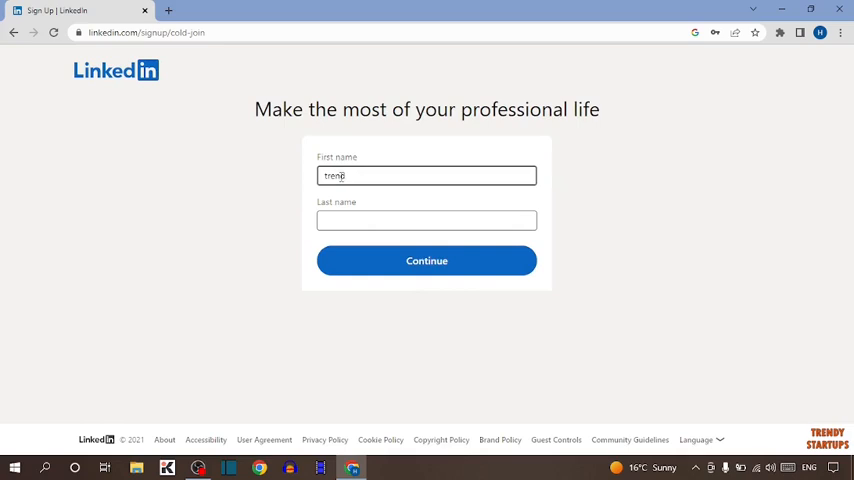
left_click(427, 220)
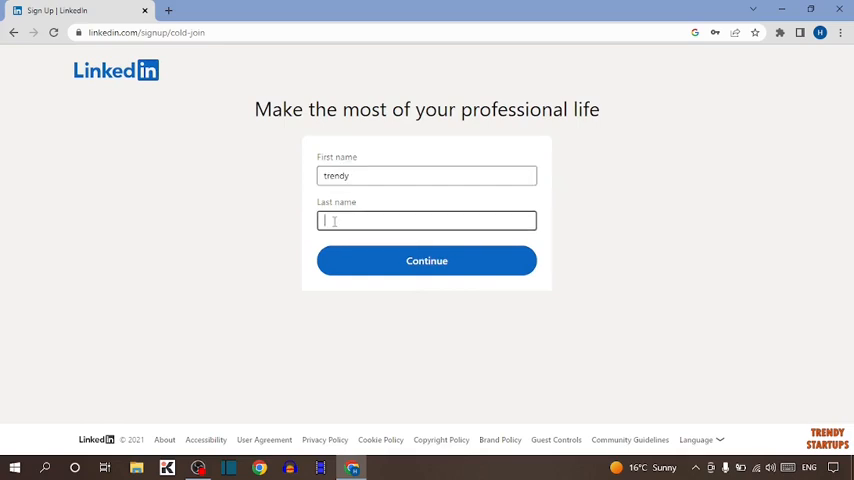
type("startups")
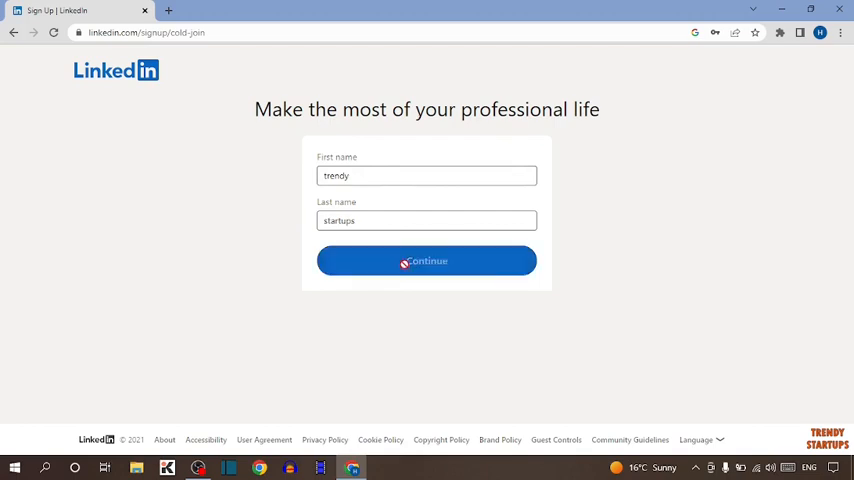
left_click(427, 260)
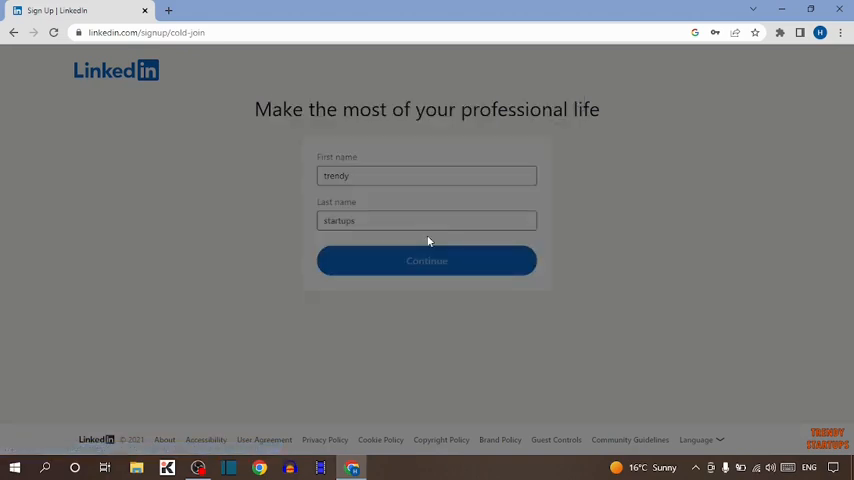
Answer the career-advancement prompt to move on to the location step
left_click(427, 260)
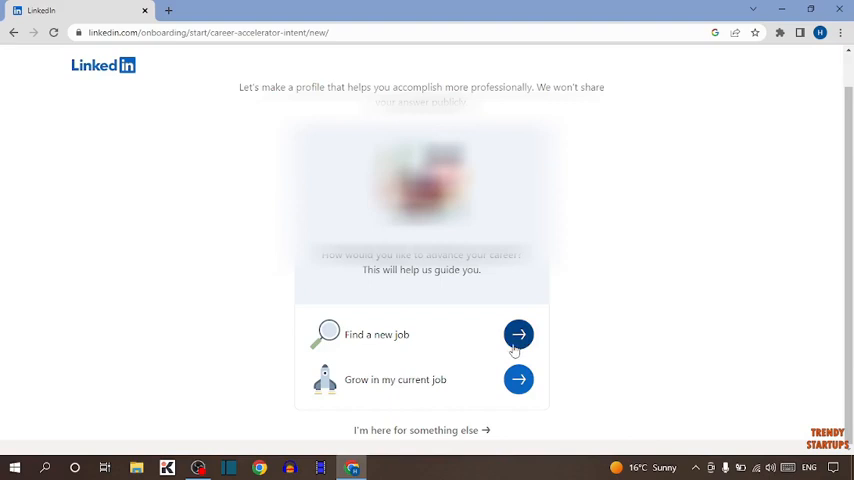
mouse_move(404, 357)
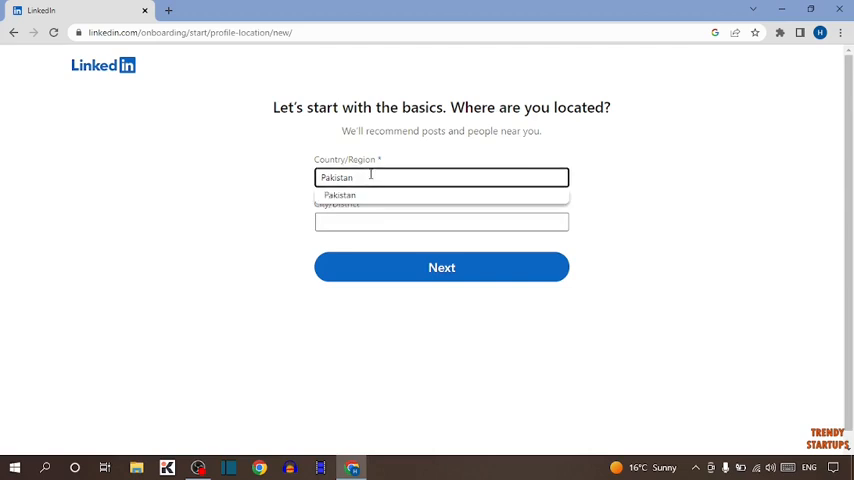
Pick Lahore, Punjab, Pakistan as City/District from the 'la' suggestions and submit
left_click(339, 194)
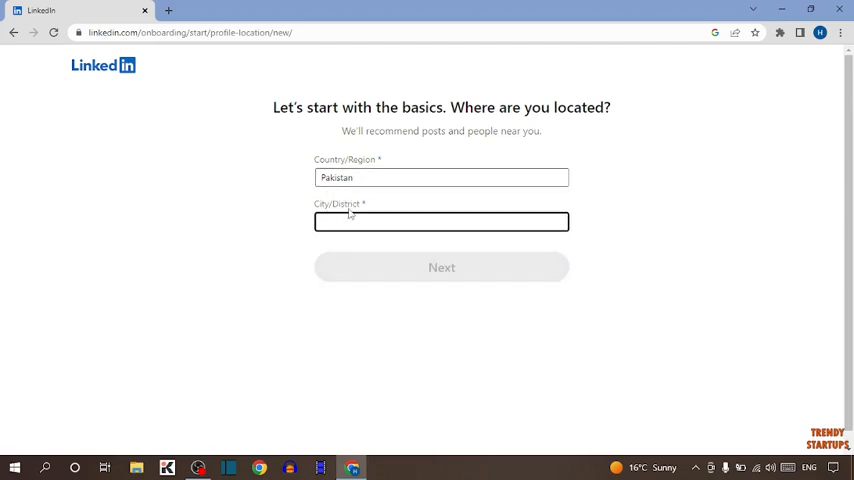
type("la")
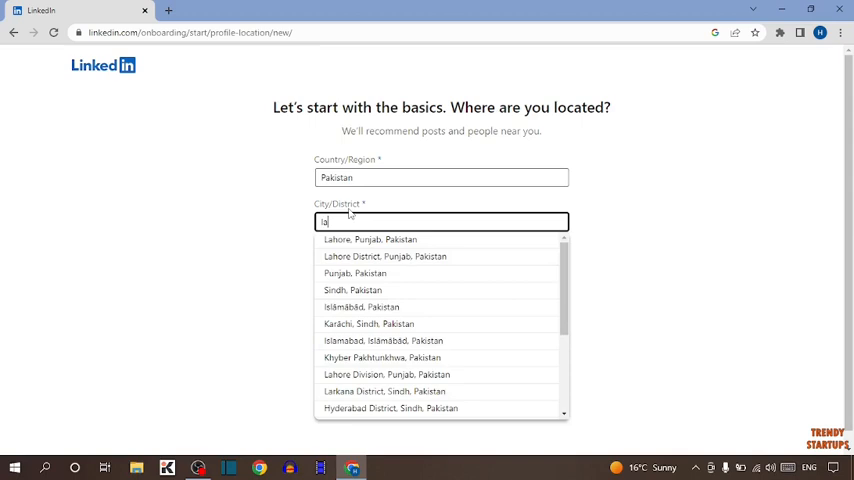
left_click(370, 239)
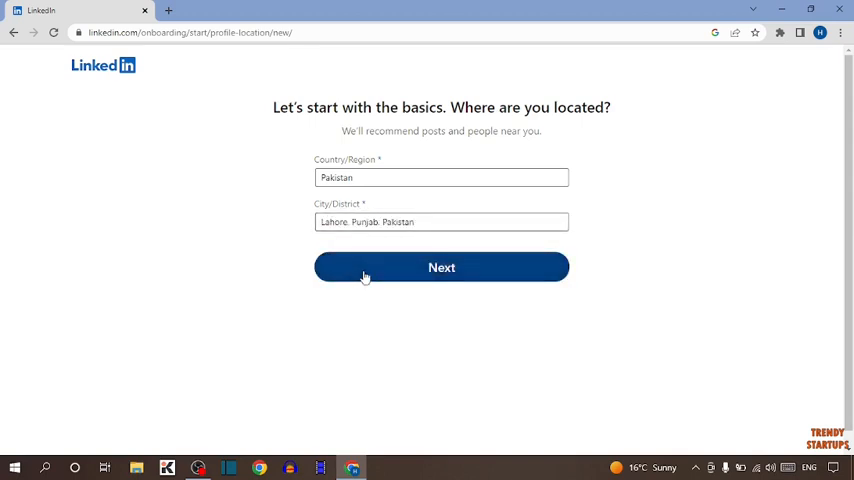
left_click(441, 267)
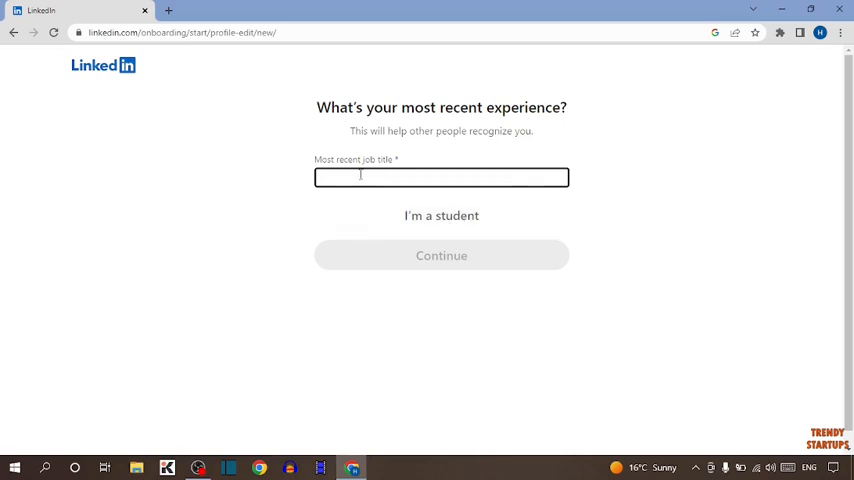
Submit a full-time Video Editor job at a company typed as 'top'
type("v")
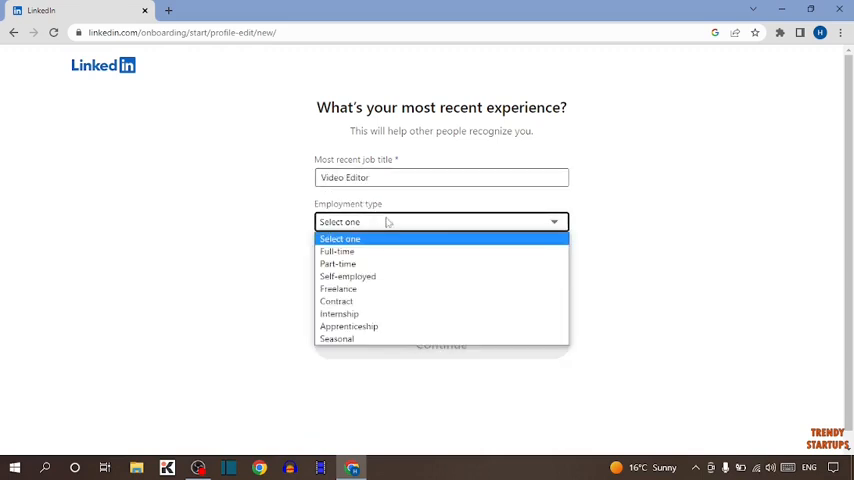
mouse_move(350, 251)
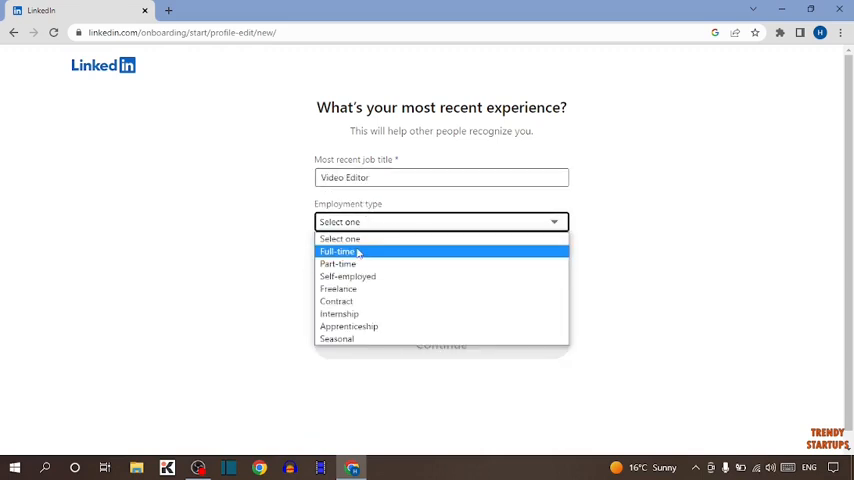
left_click(337, 251)
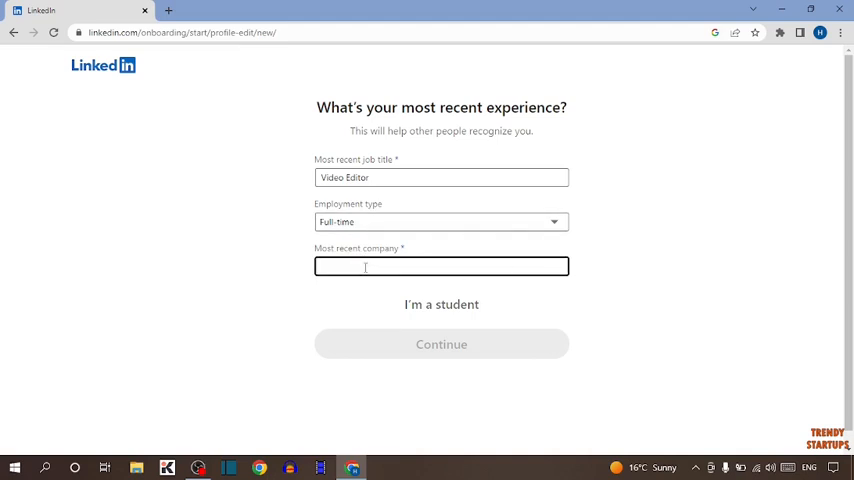
type("f")
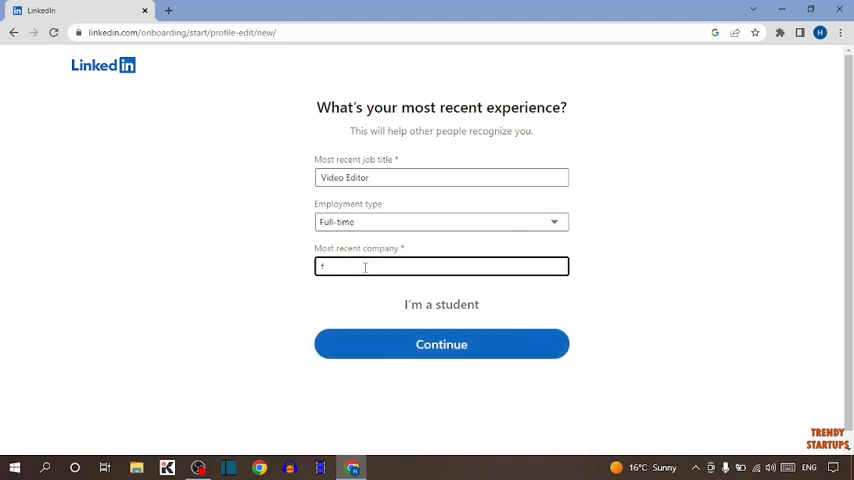
type("topik")
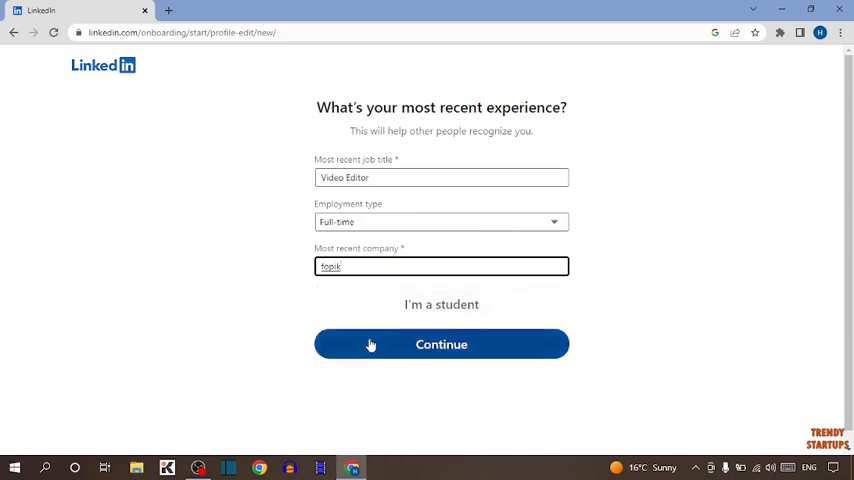
left_click(441, 344)
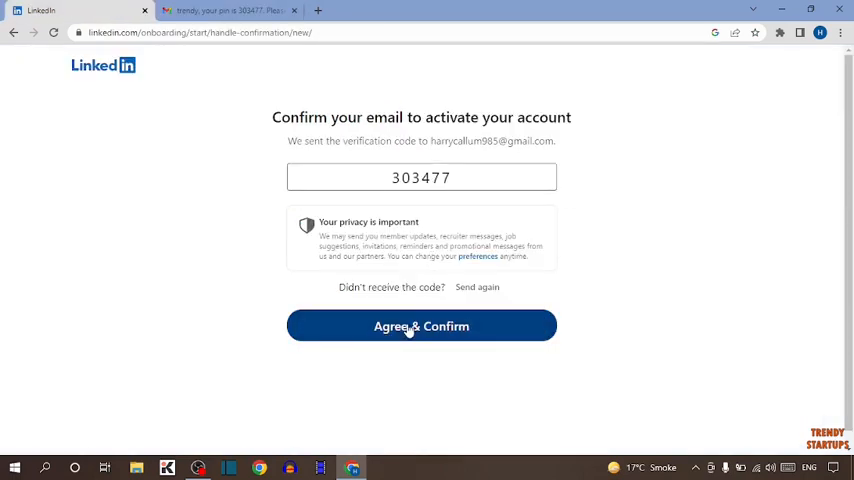
Confirm the email, then sync contacts by choosing and allowing the Google account
left_click(421, 325)
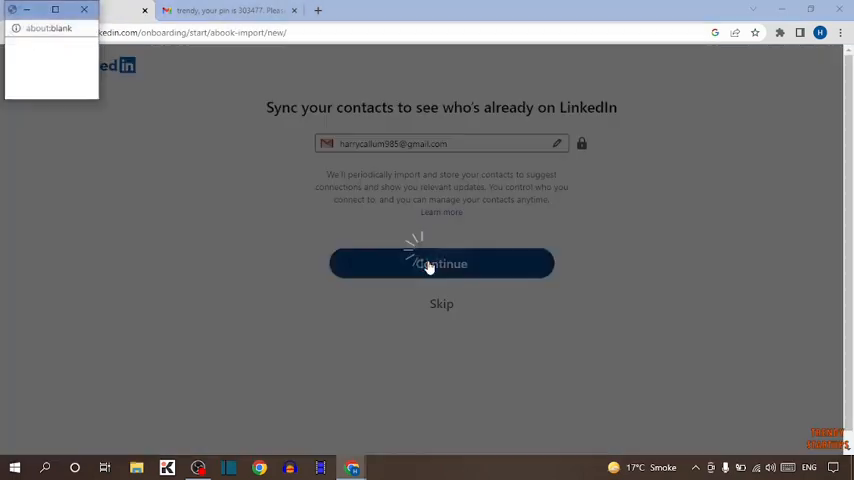
left_click(441, 263)
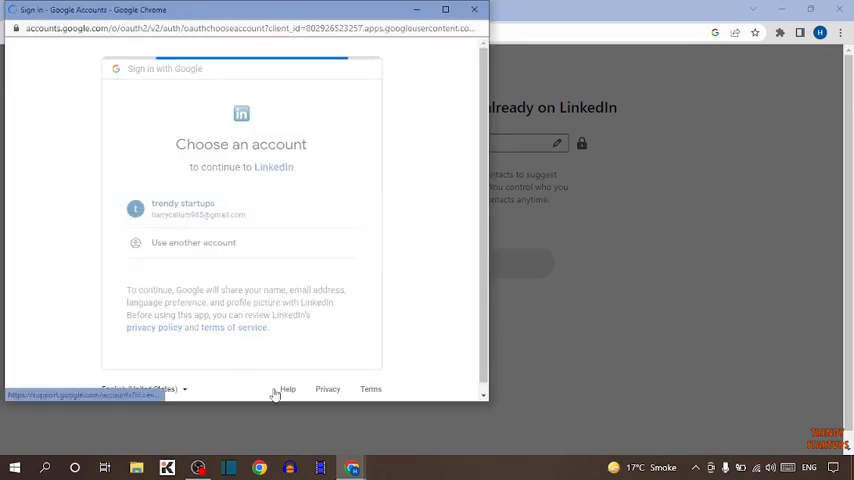
left_click(183, 208)
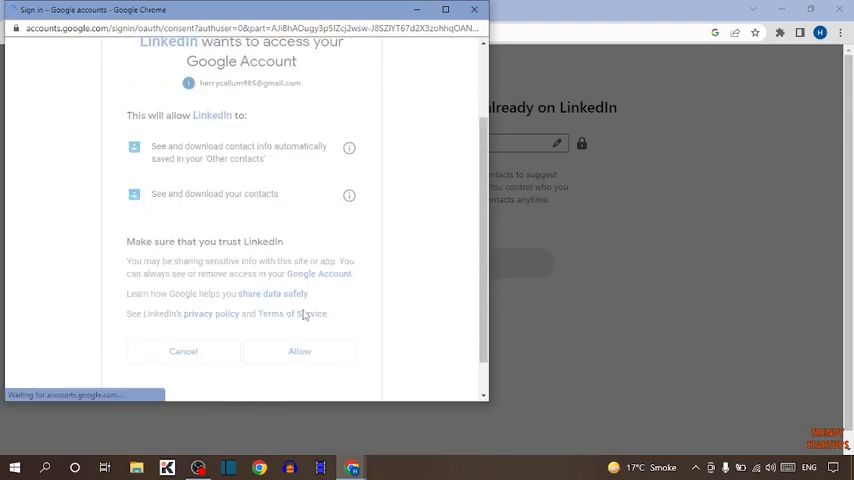
left_click(299, 351)
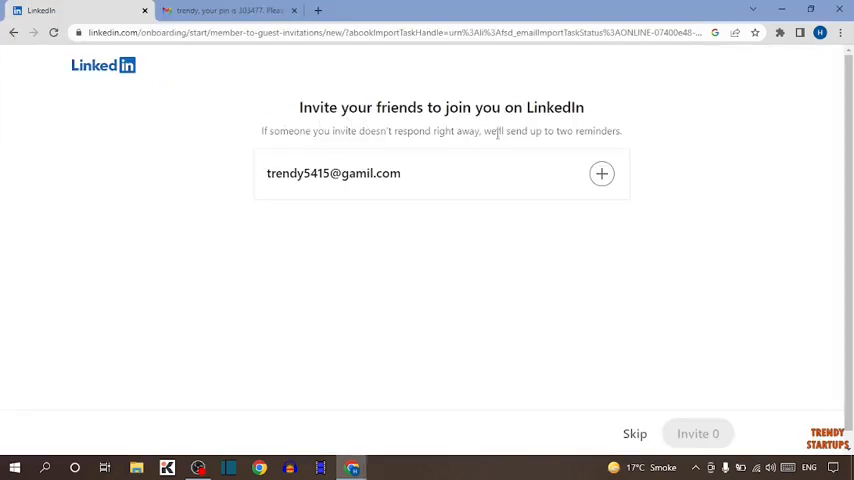
mouse_move(617, 230)
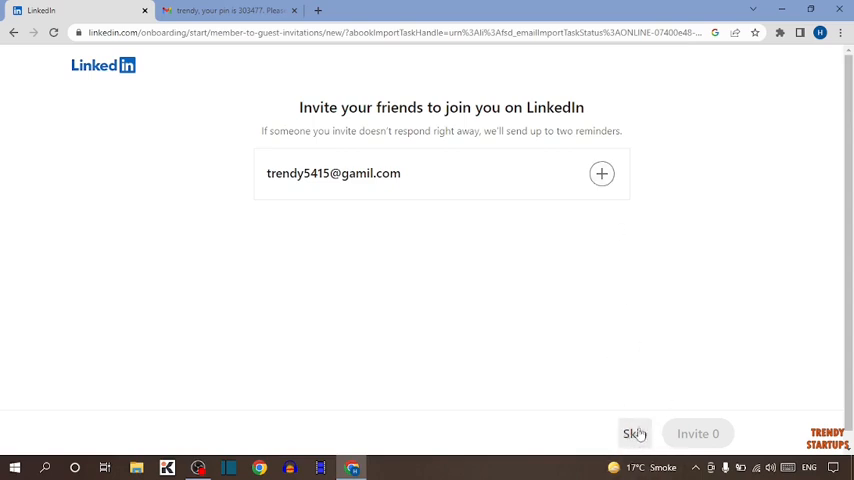
Skip inviting friends and click Finish on the get-the-app page
left_click(634, 433)
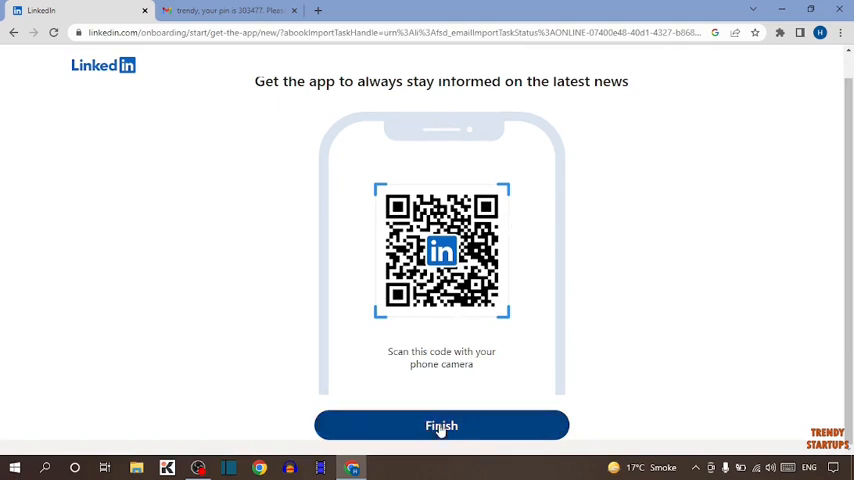
left_click(441, 425)
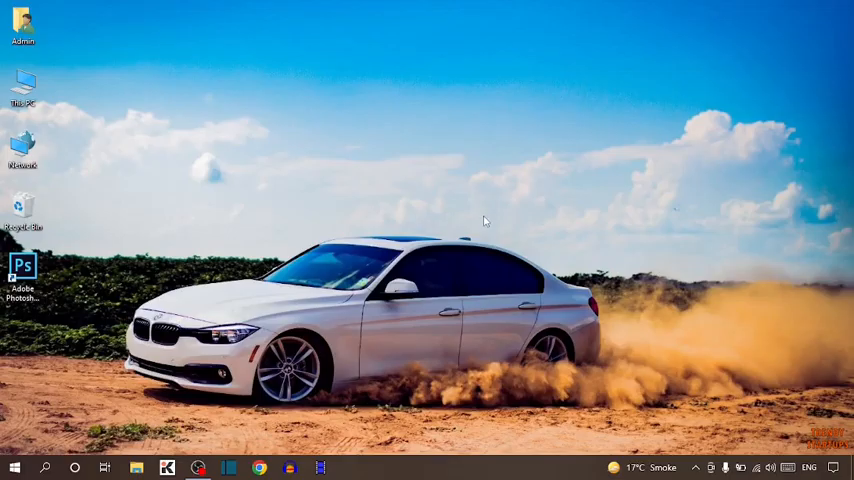
mouse_move(491, 238)
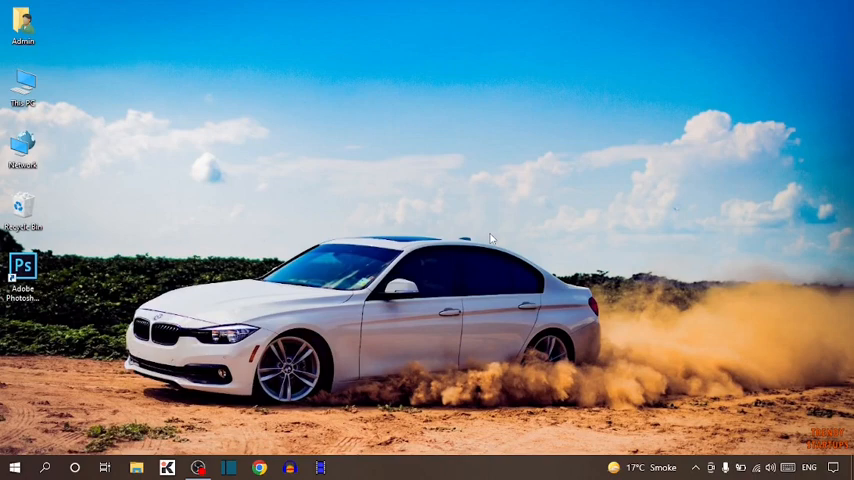